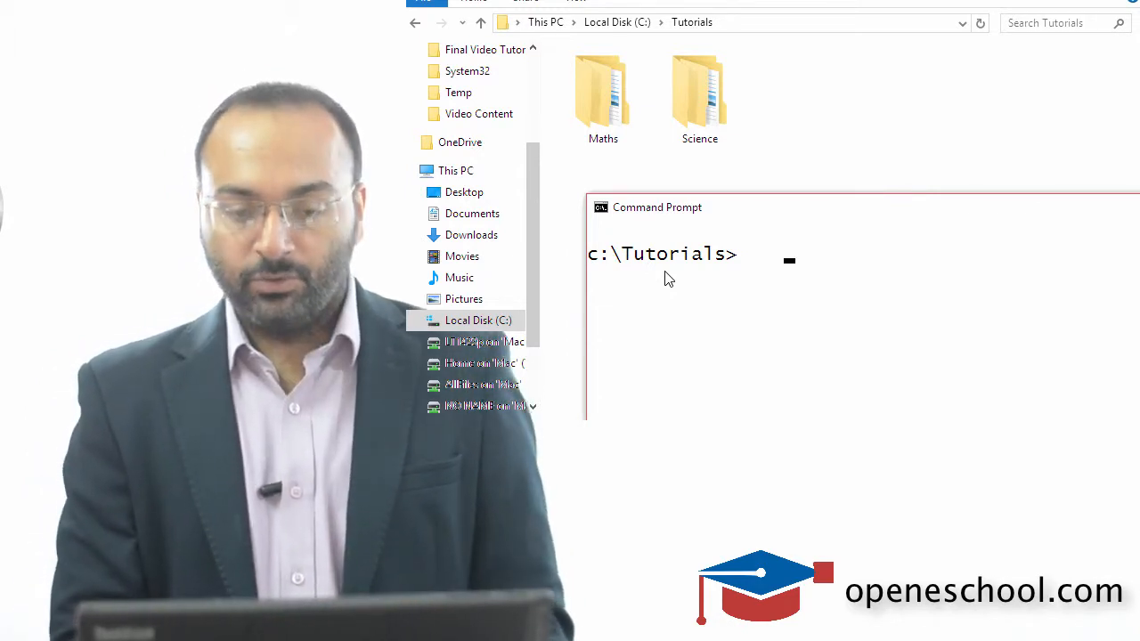
Step: Run mkdir Test at the C:\Tutorials prompt to create the Test folder
{"action": "type", "text": "mk"}
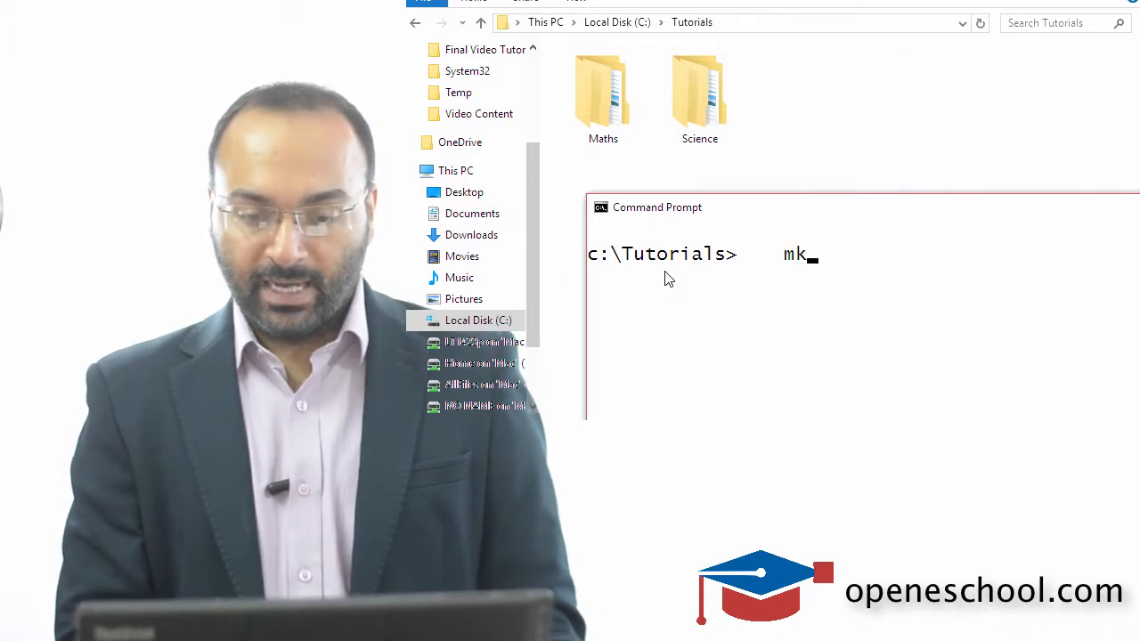
{"action": "type", "text": "dir"}
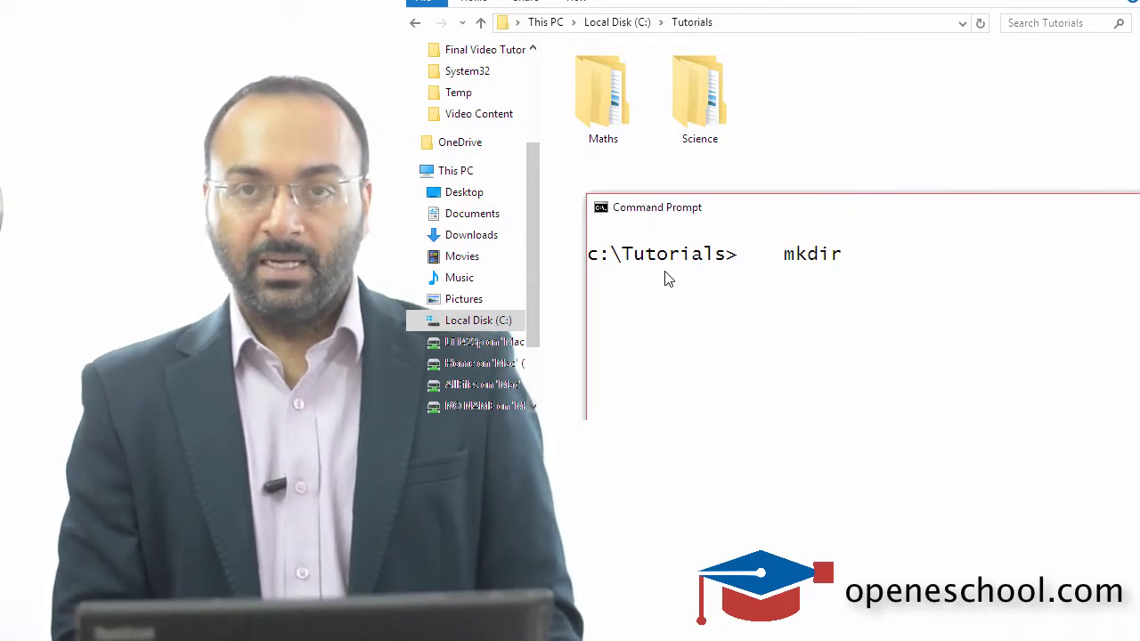
{"action": "type", "text": "Test"}
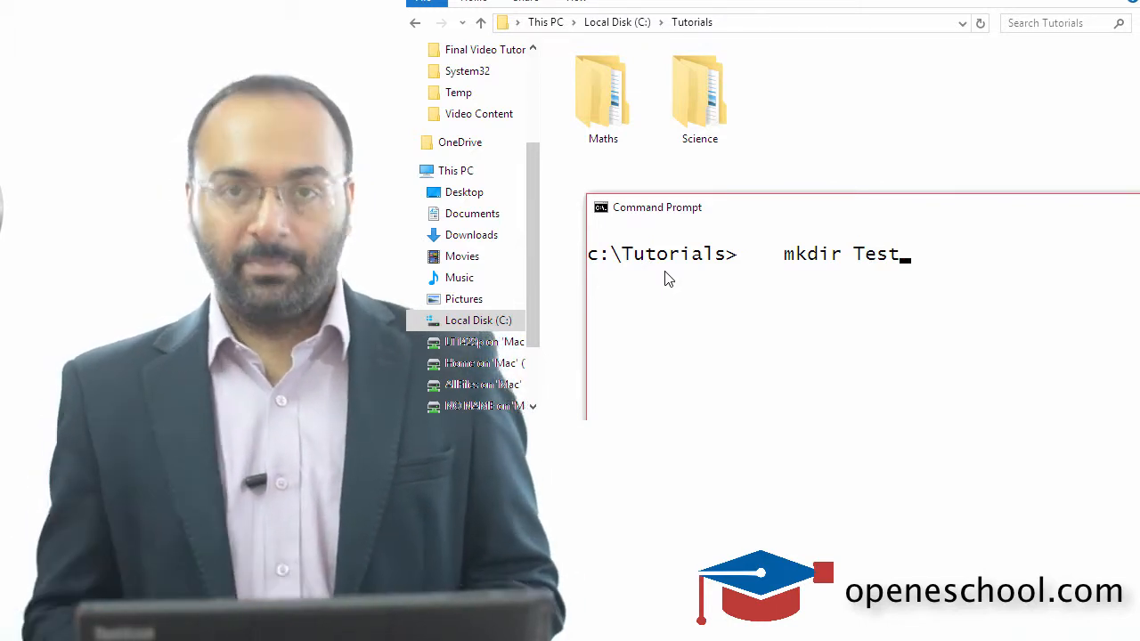
{"action": "key", "text": "Enter"}
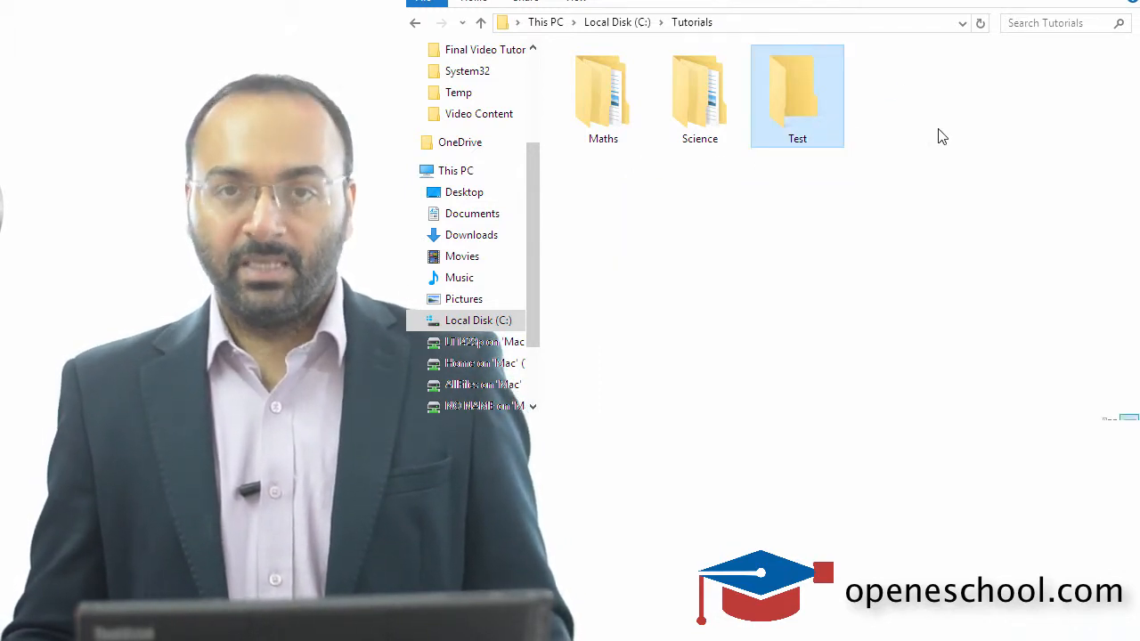
{"action": "double_click", "coordinate": [797, 89]}
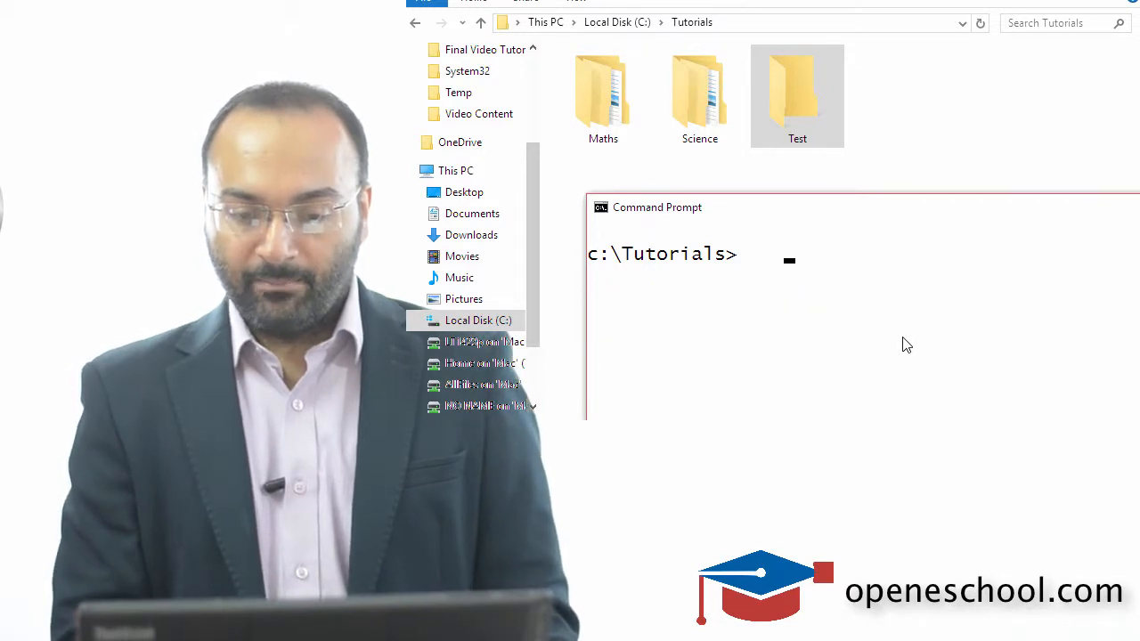
Step: Type mkdir New Folder without quotes, producing separate New and Folder folders
{"action": "type", "text": "mkdir"}
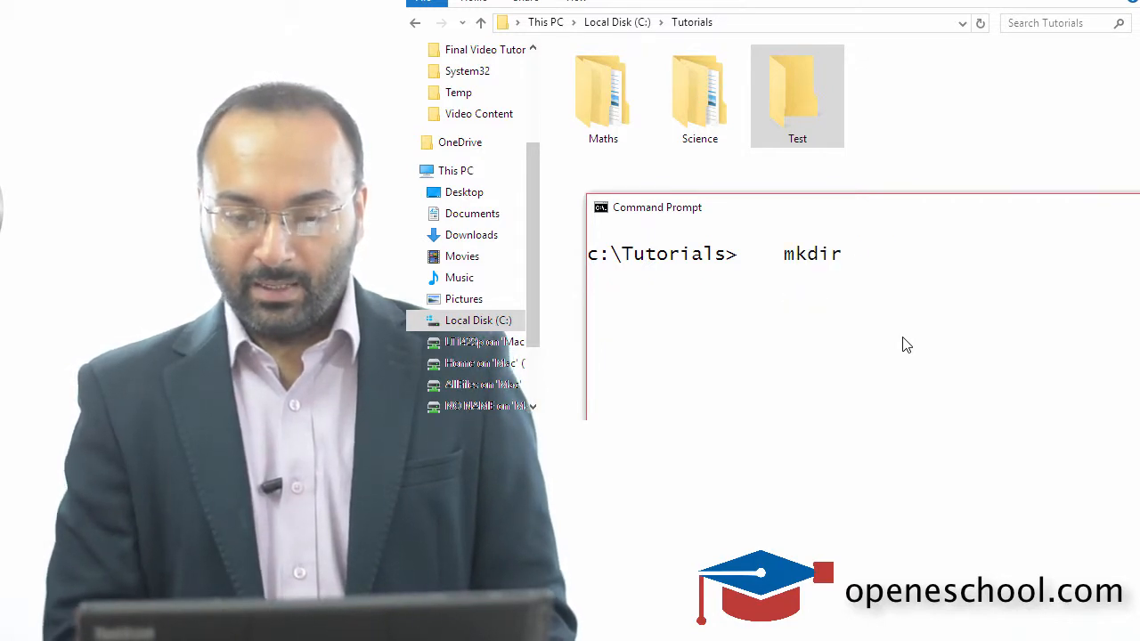
{"action": "type", "text": "New Folder"}
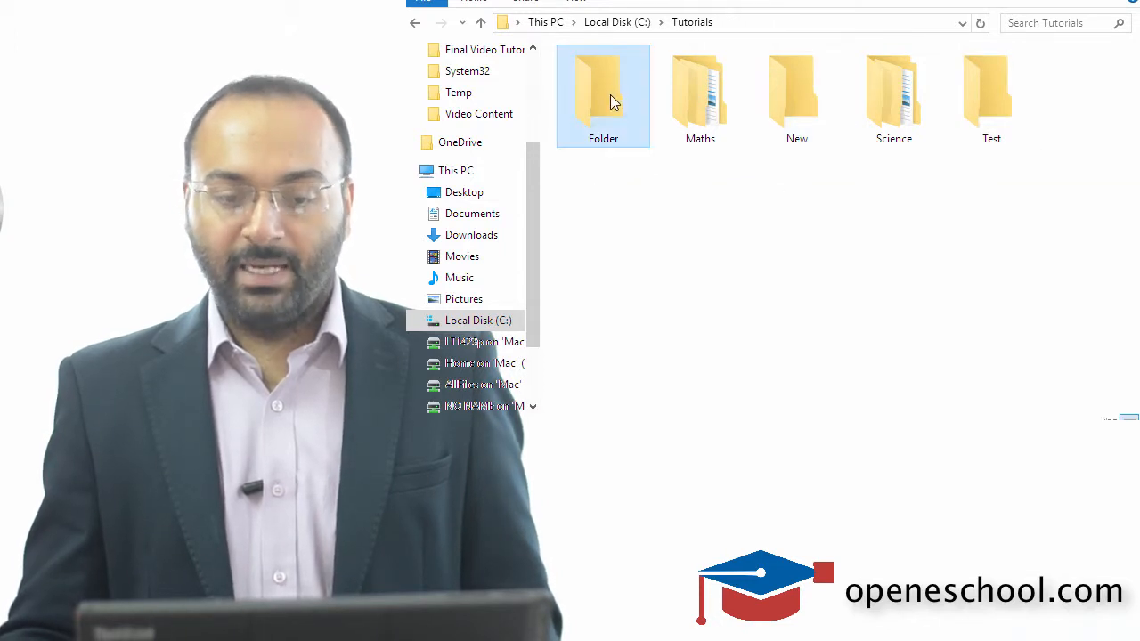
{"action": "mouse_move", "coordinate": [693, 286]}
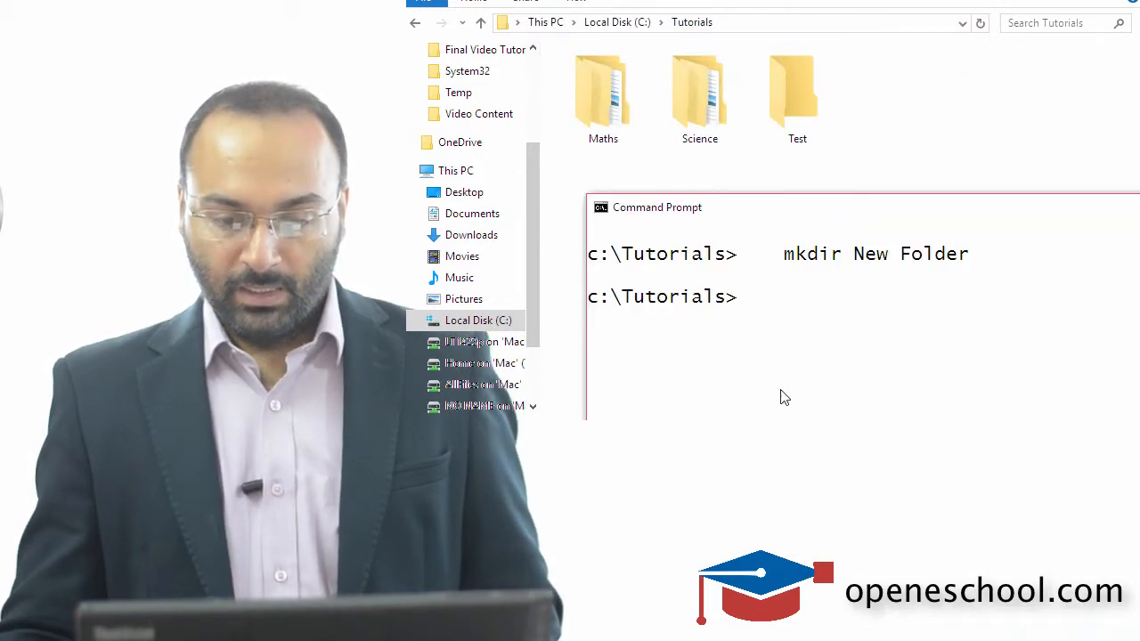
Step: Type the command mkdir "New Folder" with the name in double quotes
{"action": "type", "text": "mkdir \""}
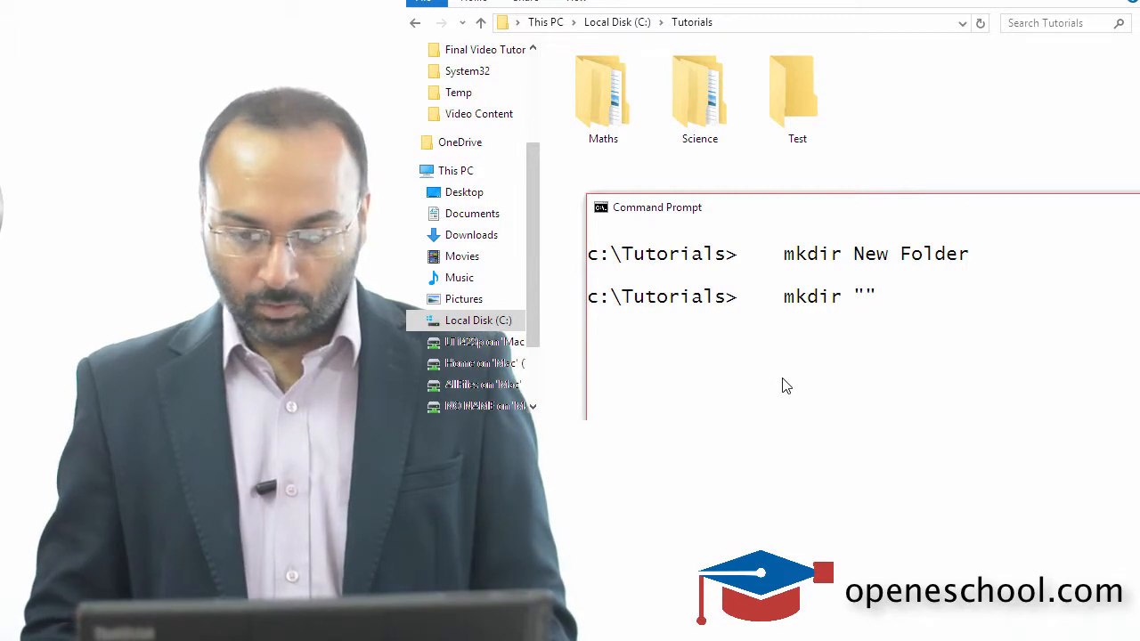
{"action": "type", "text": "New Fold"}
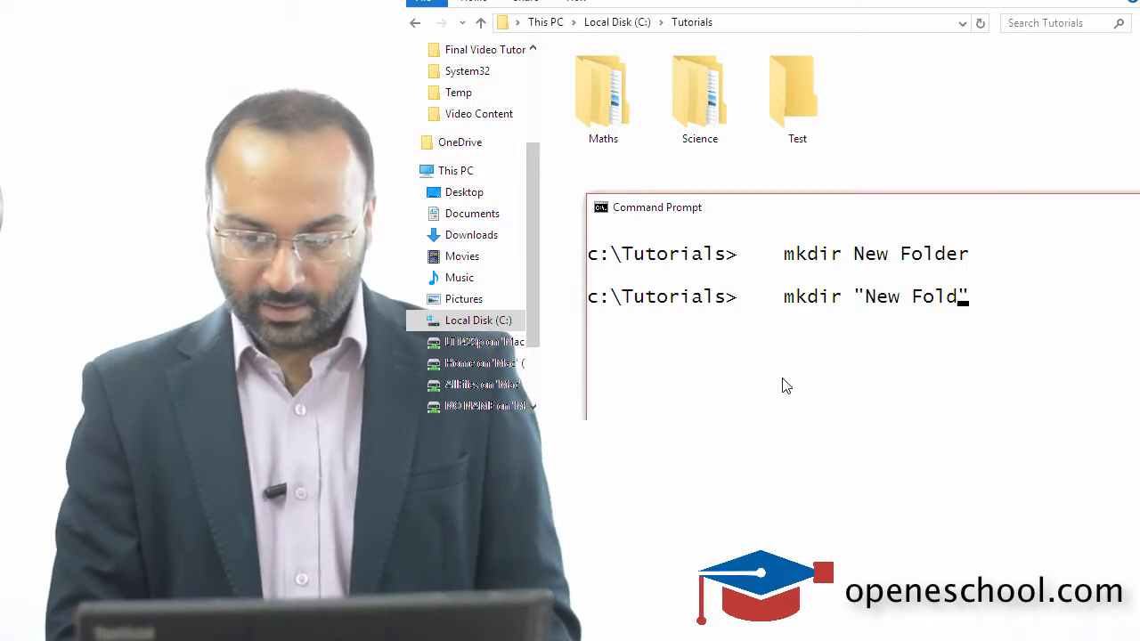
{"action": "type", "text": "er"}
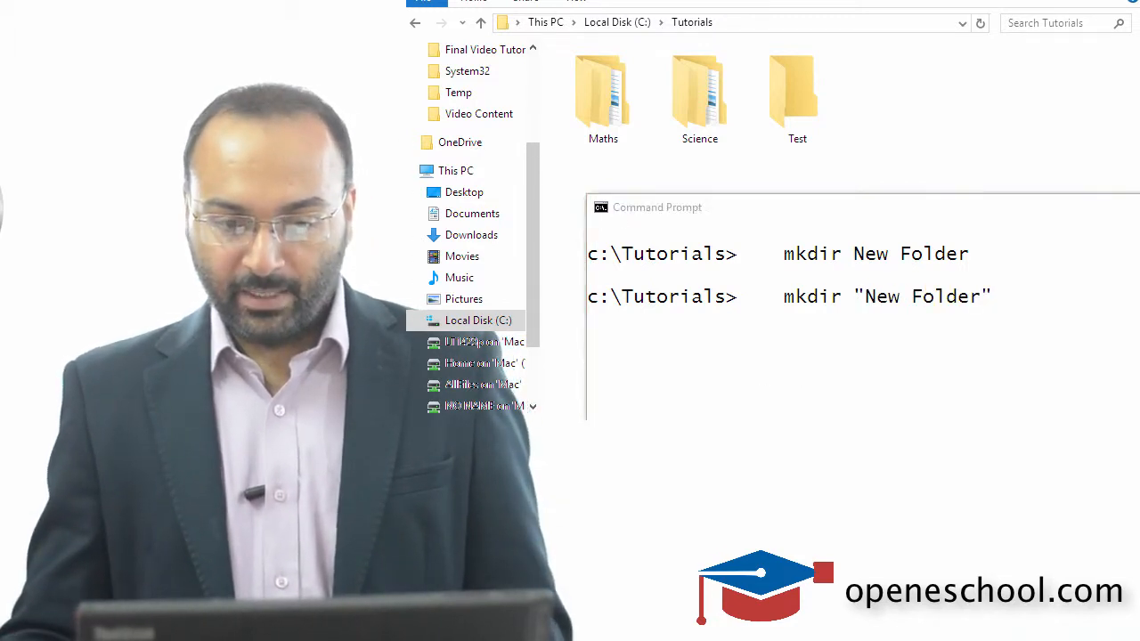